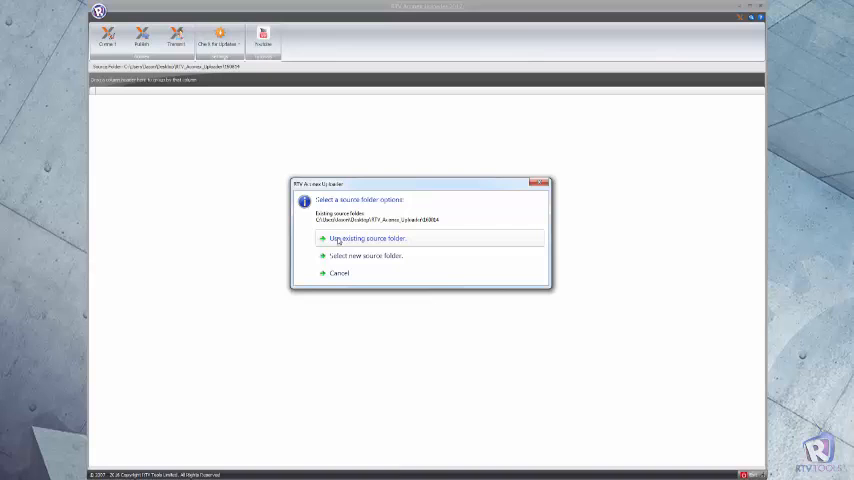
Keep using the existing source folder and continue to the Aconex login prompt
left_click(368, 238)
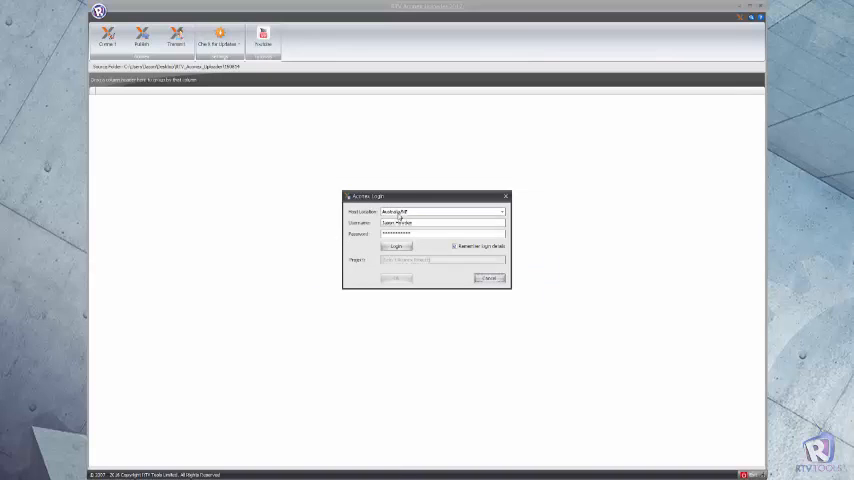
Log in to the Aconex server with the entered credentials and pick the project
left_click(500, 212)
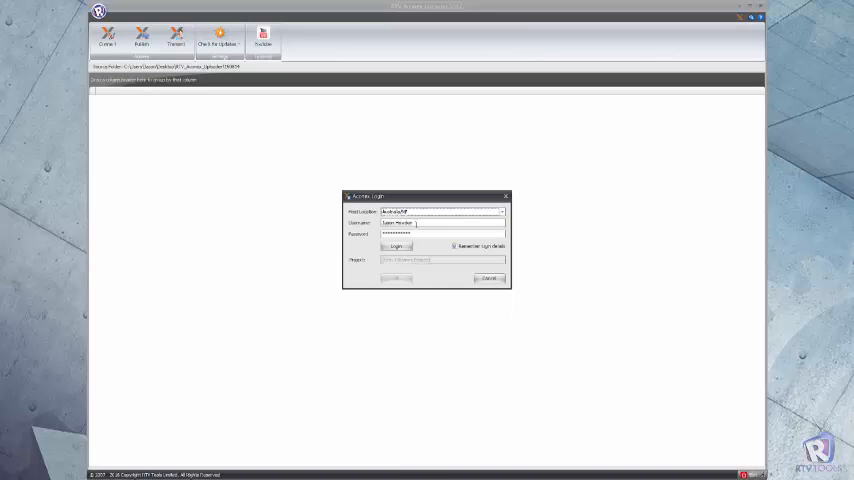
left_click(456, 246)
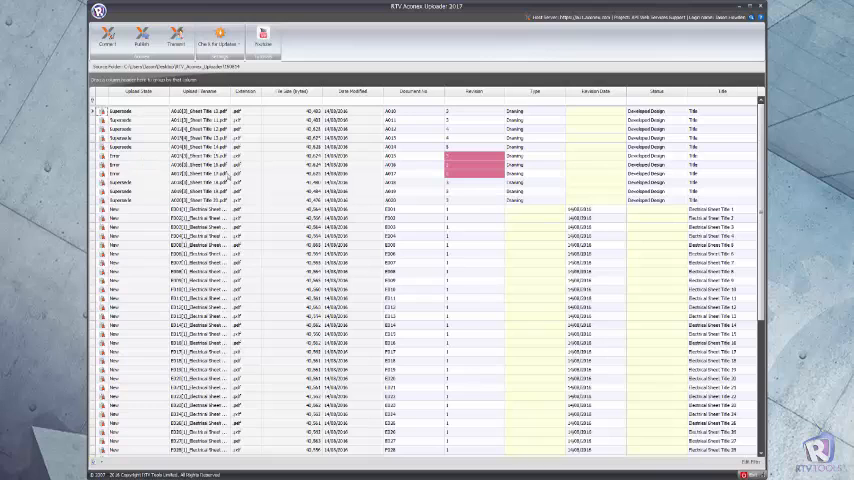
mouse_move(228, 176)
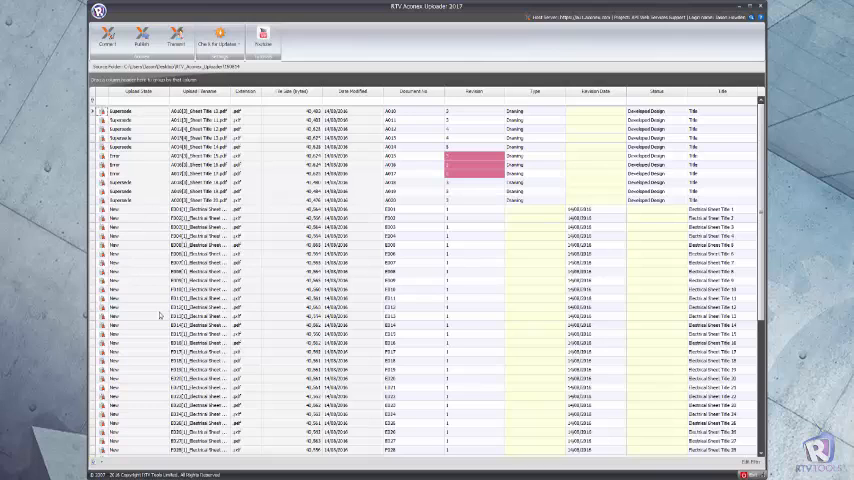
mouse_move(152, 244)
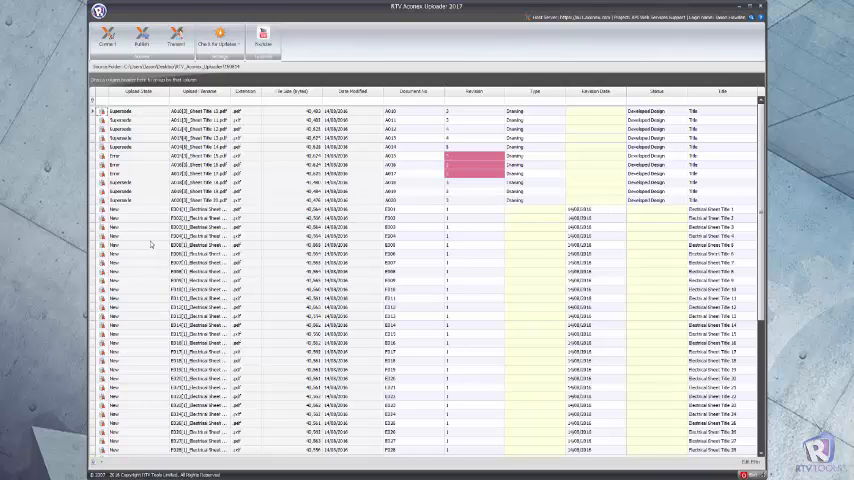
Open the menu above the populated document grid showing Superseded and New statuses
left_click(108, 36)
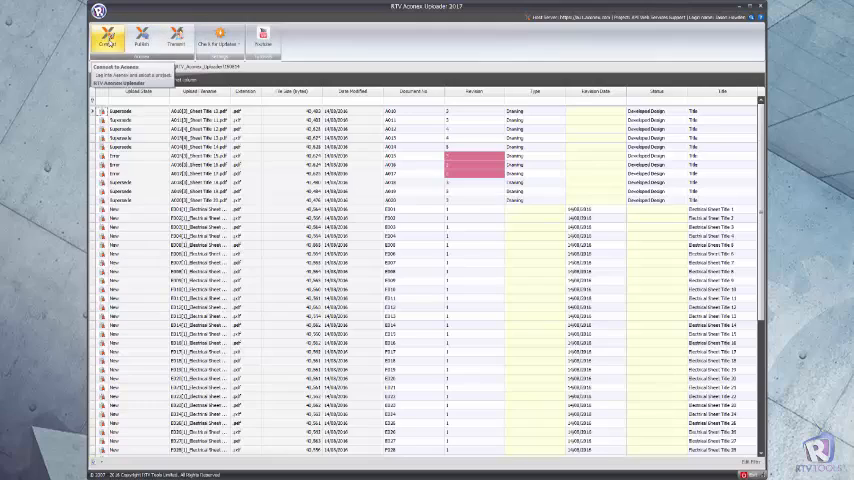